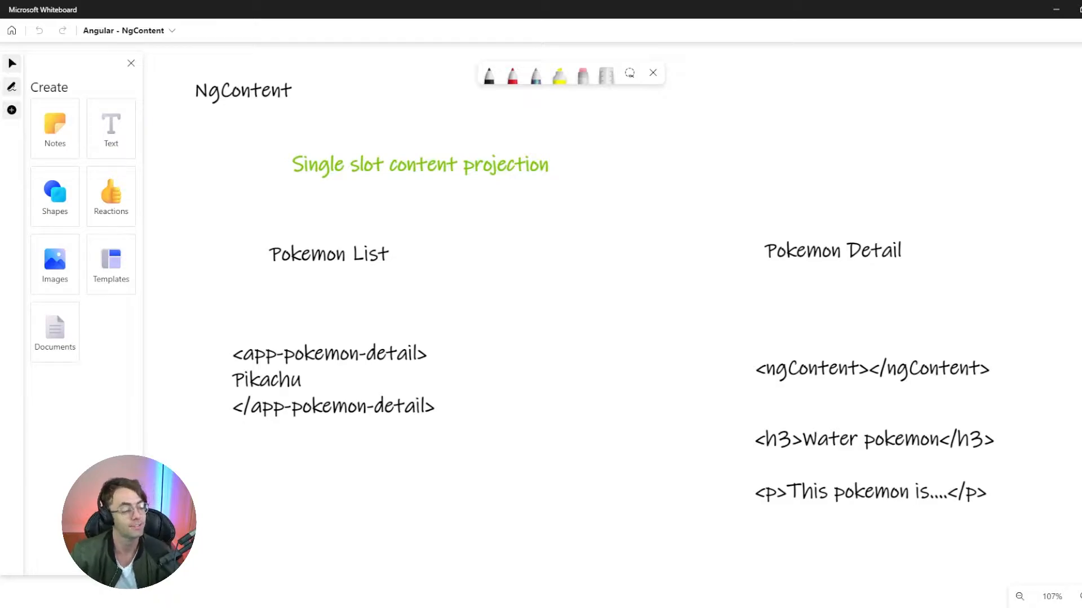
pyautogui.moveTo(826, 105)
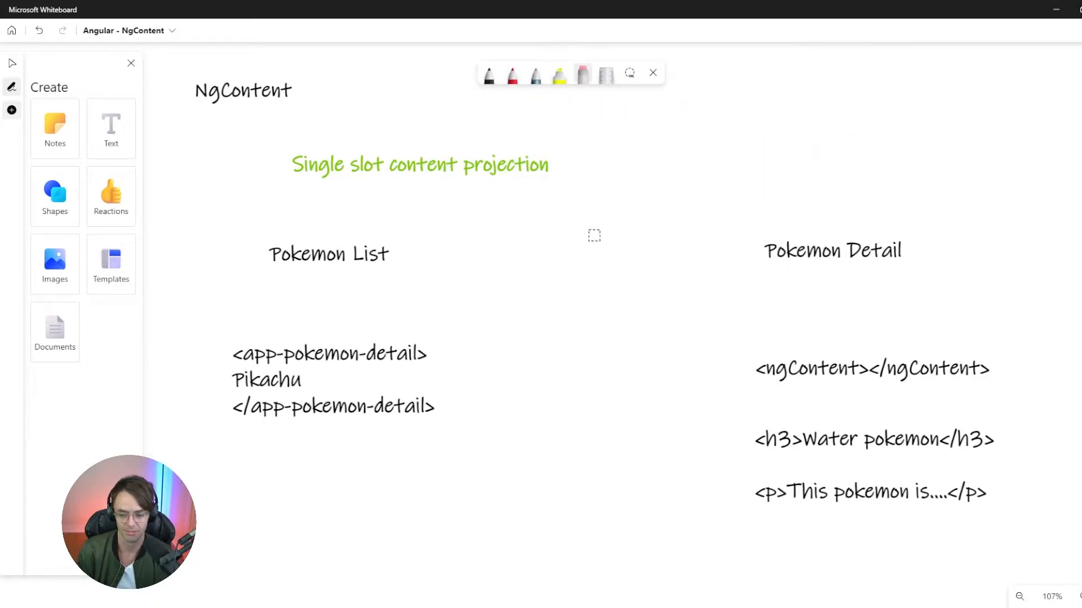
# With the pen, circle the Pikachu content and the Pokemon Detail heading
pyautogui.click(488, 74)
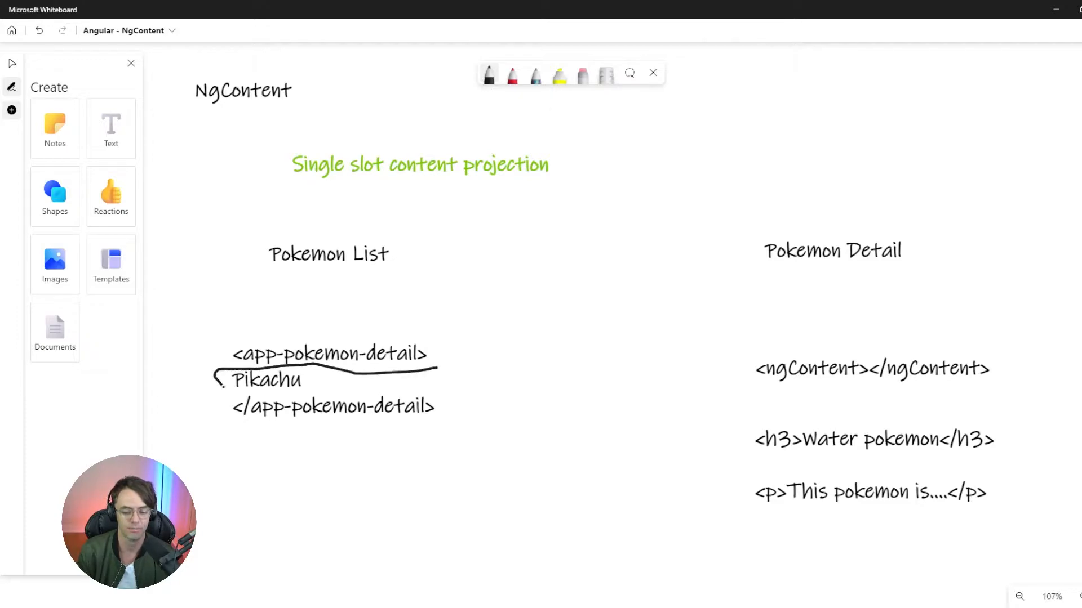
pyautogui.moveTo(221, 380); pyautogui.dragTo(435, 386)
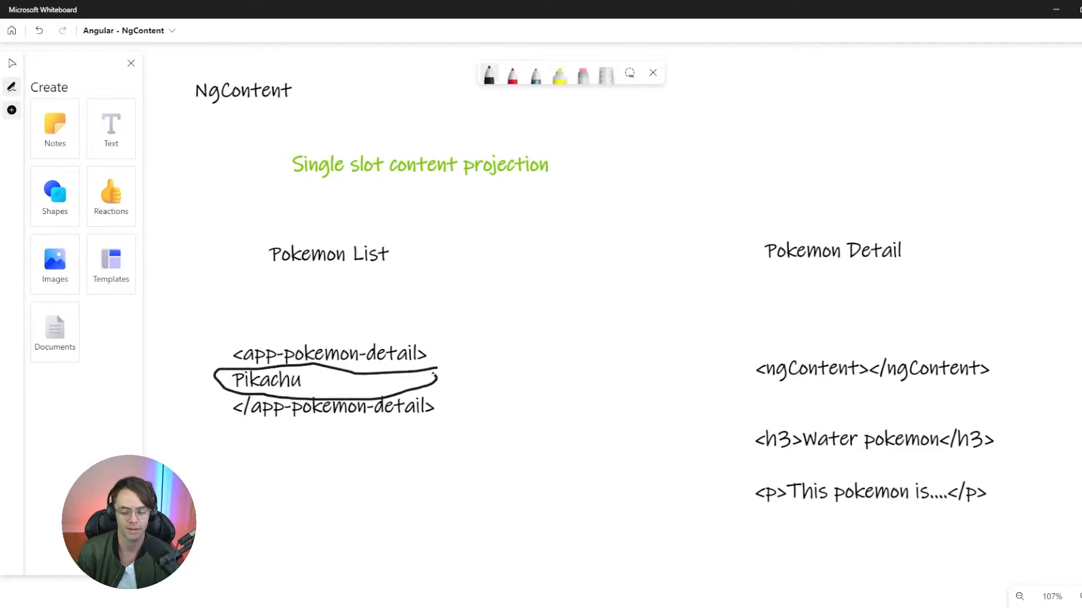
pyautogui.moveTo(435, 373); pyautogui.dragTo(484, 335)
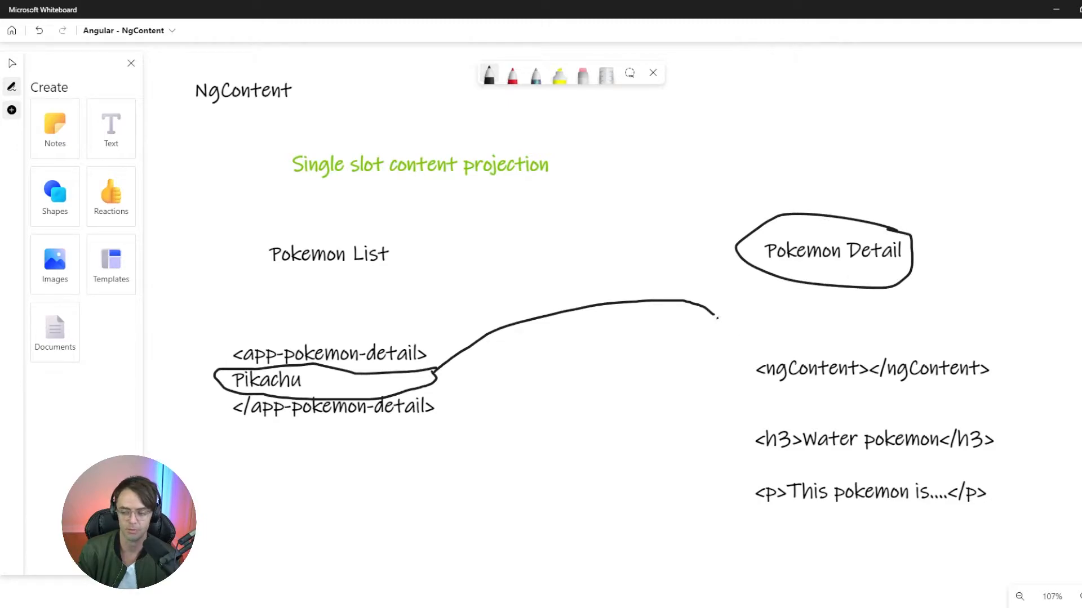
# Draw an arrow from Pikachu to the ngContent tag and a slanted line below the diagram
pyautogui.moveTo(711, 318); pyautogui.dragTo(742, 362)
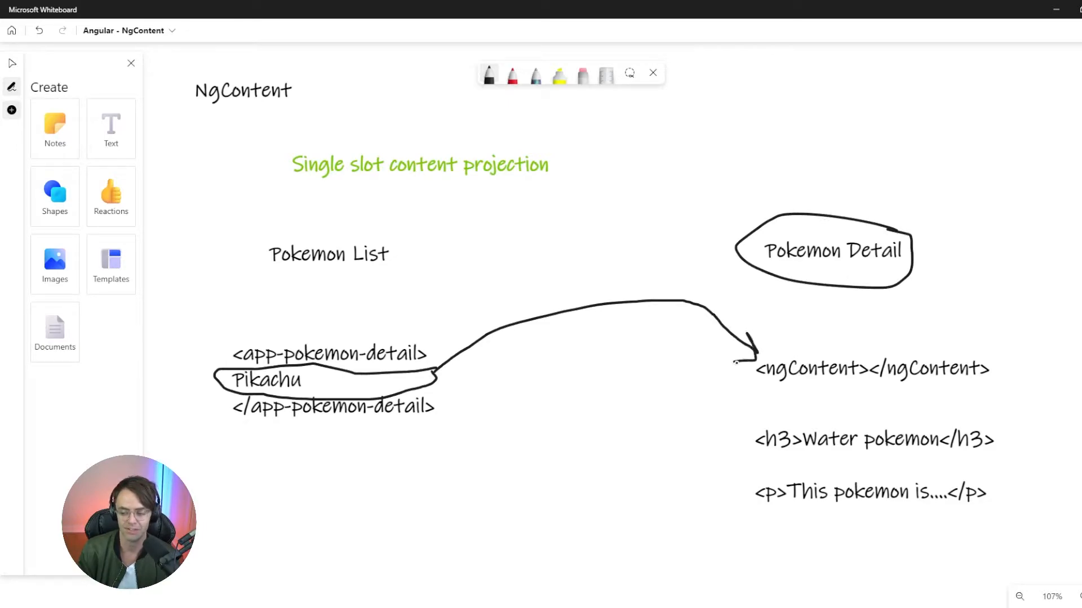
pyautogui.moveTo(433, 478); pyautogui.dragTo(591, 435)
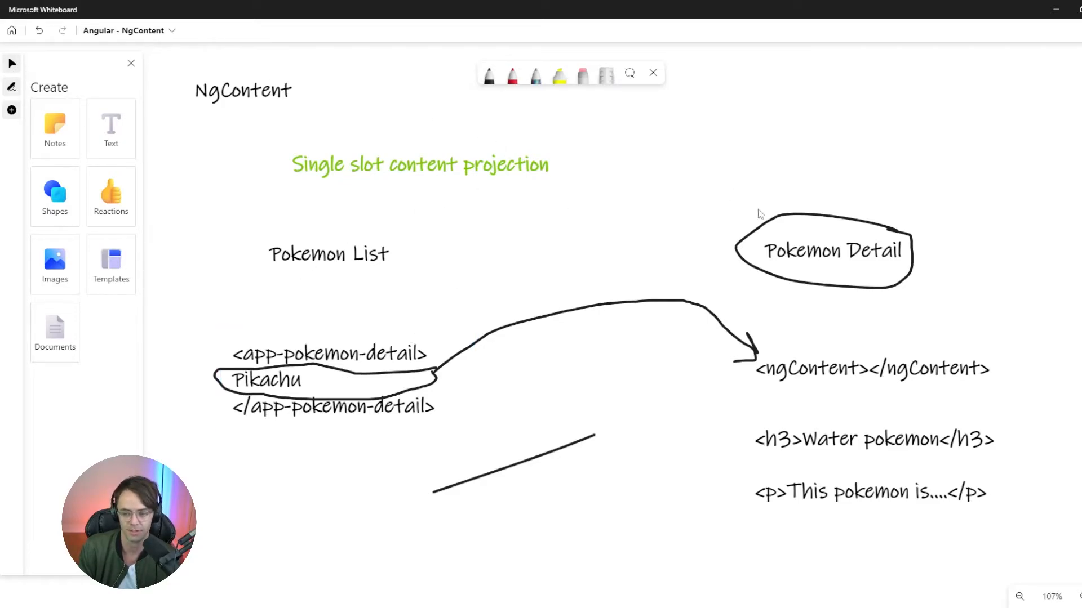
pyautogui.click(582, 74)
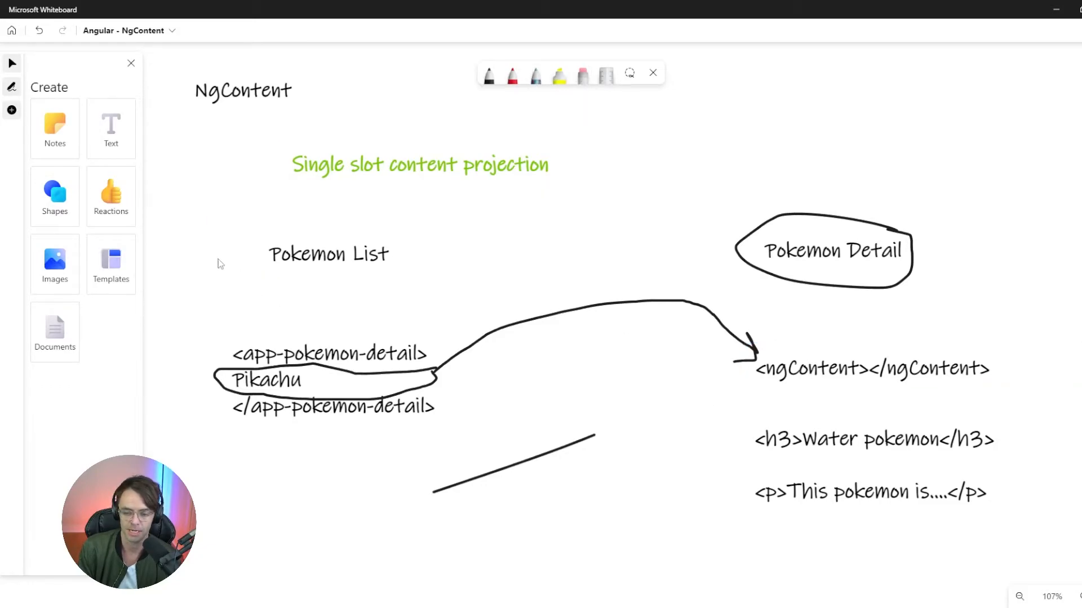
# On the multi-slot diagram, draw an arrow from h1 Pikachu to the select="h1" ngContent slot
pyautogui.scroll(-3)
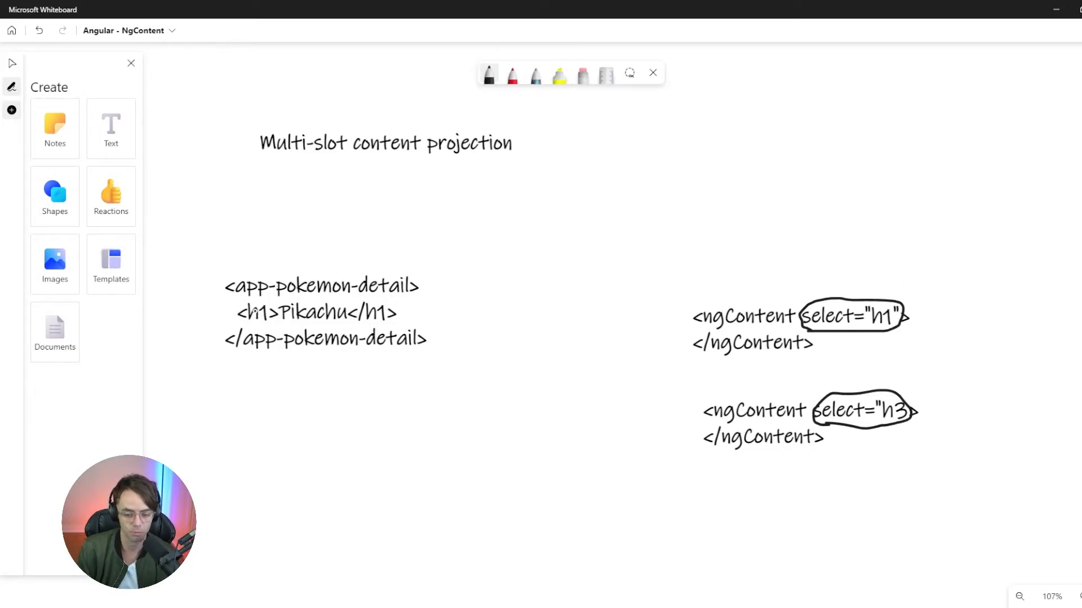
pyautogui.moveTo(402, 311); pyautogui.dragTo(855, 288)
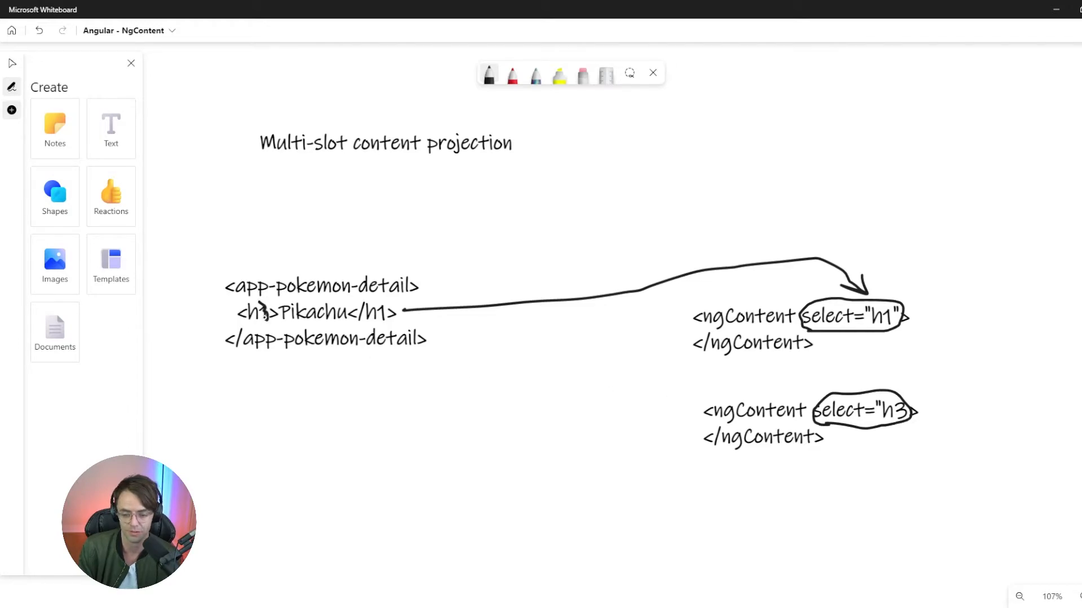
pyautogui.moveTo(407, 326); pyautogui.dragTo(517, 332)
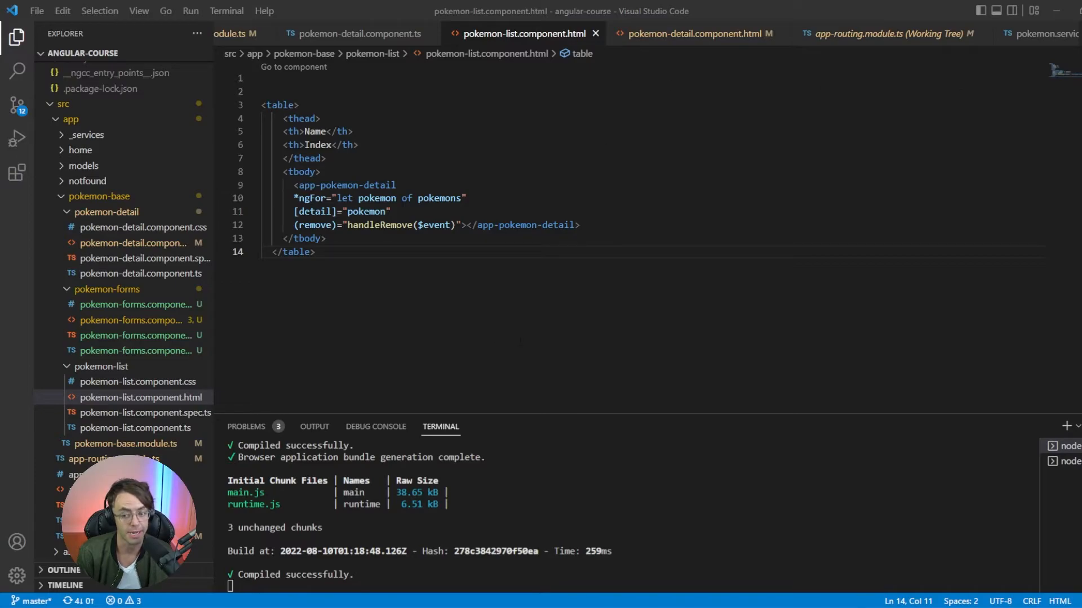
# In pokemon-detail.component.html, add <ng-content select="h1"></ng-content> on a new line above the table row
pyautogui.click(140, 398)
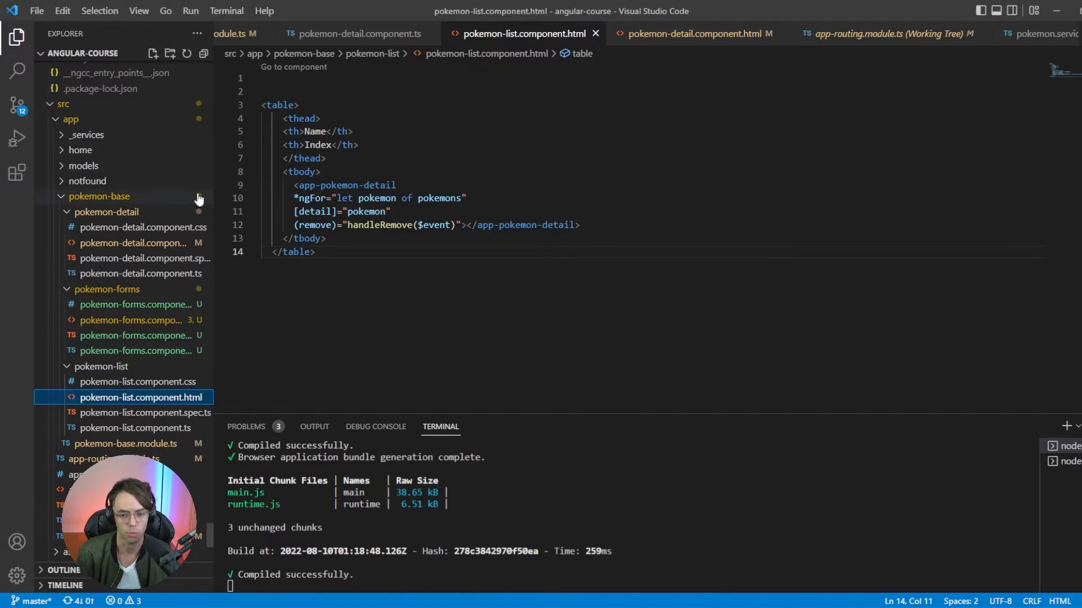
pyautogui.click(134, 244)
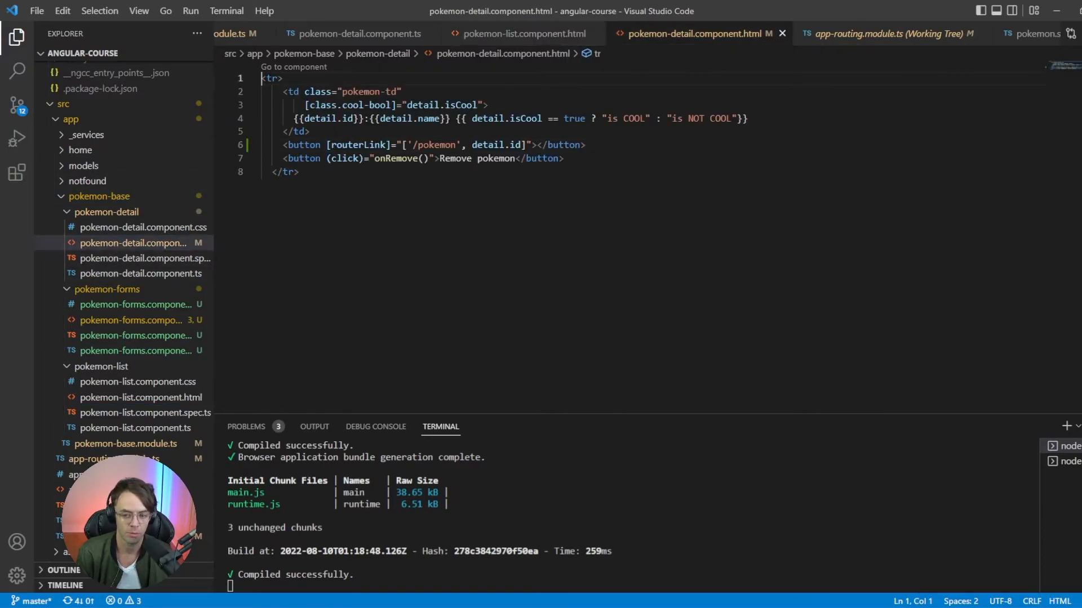
pyautogui.press('Enter')
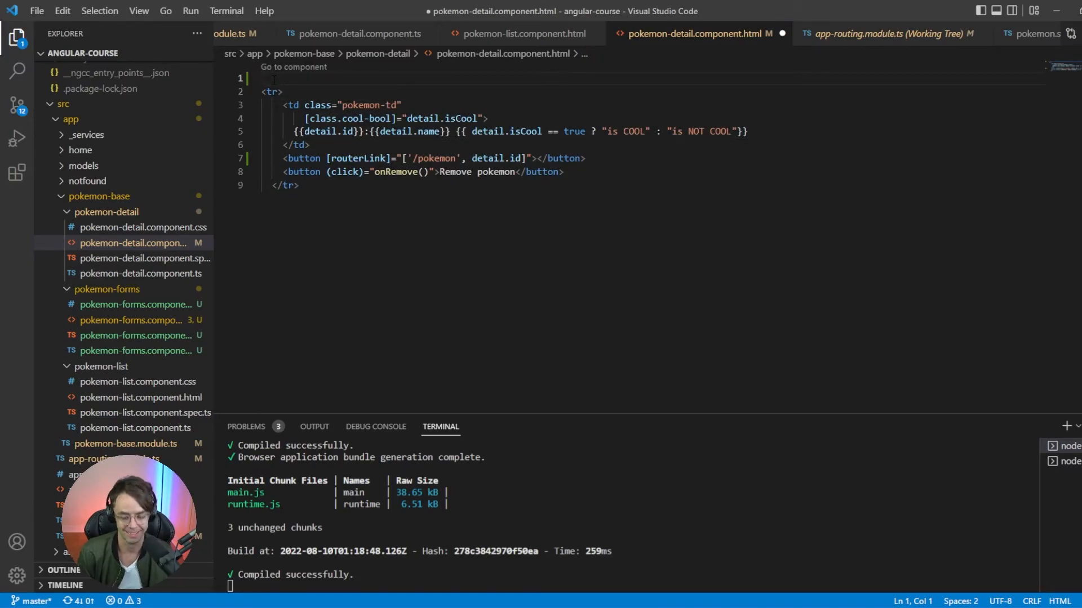
pyautogui.write('<ng-content')
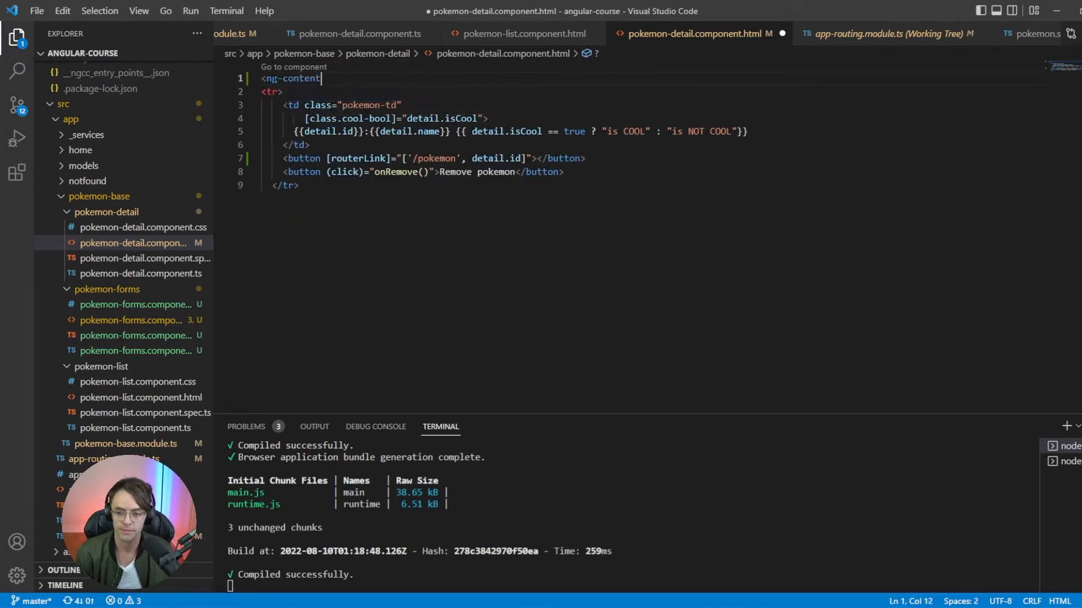
pyautogui.write('></ng-content>')
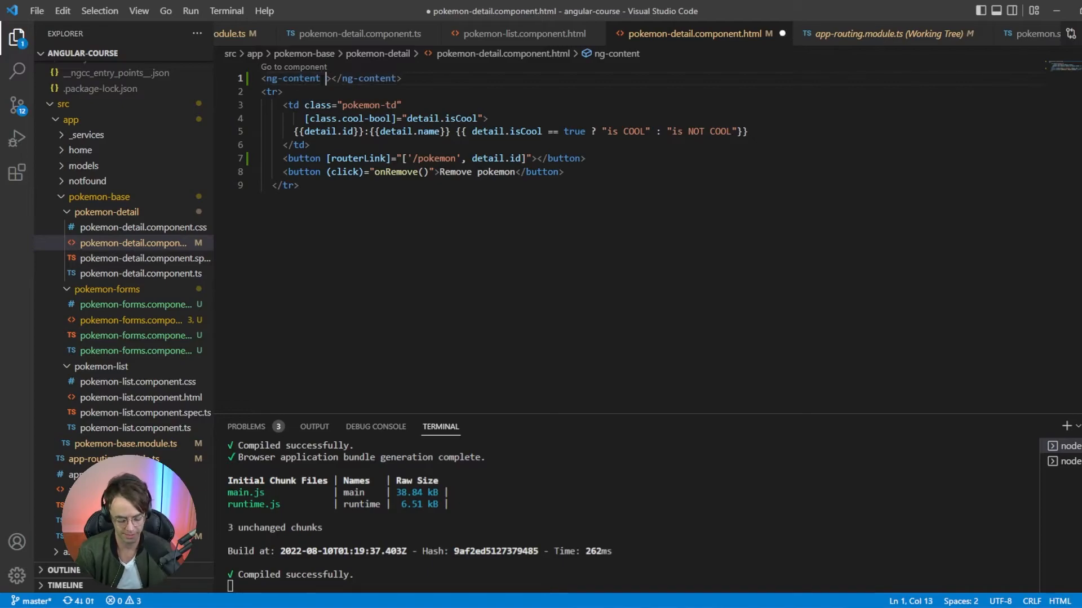
pyautogui.write('select=""')
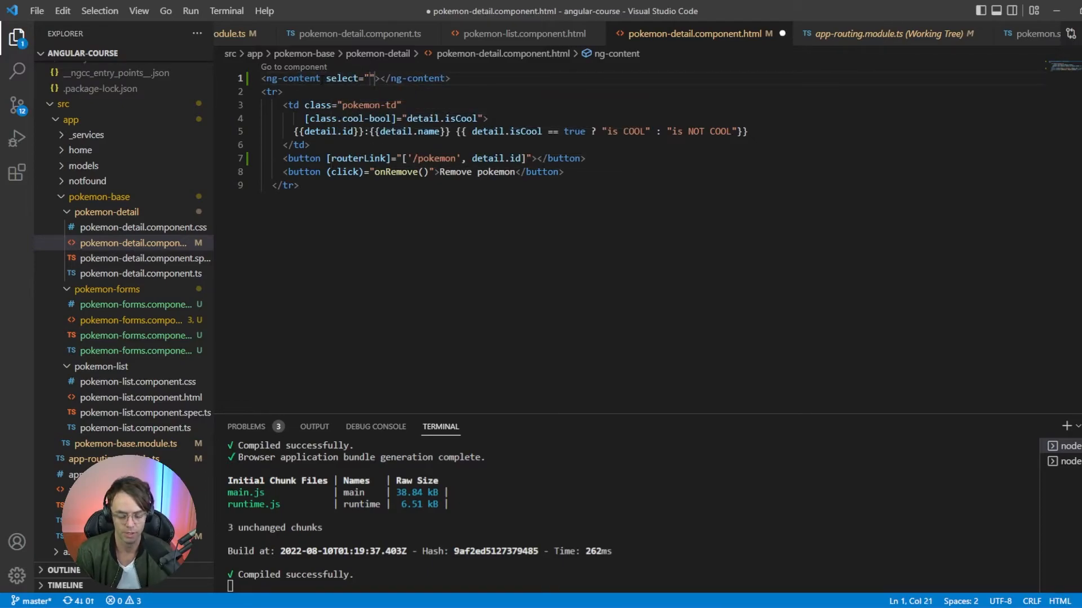
pyautogui.write('h1')
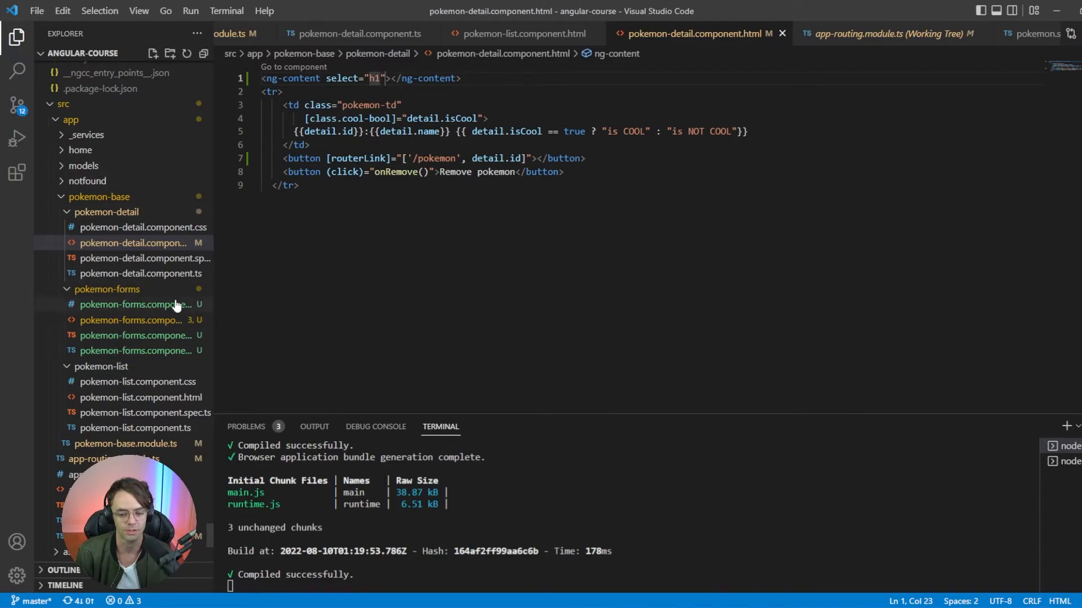
pyautogui.moveTo(137, 348)
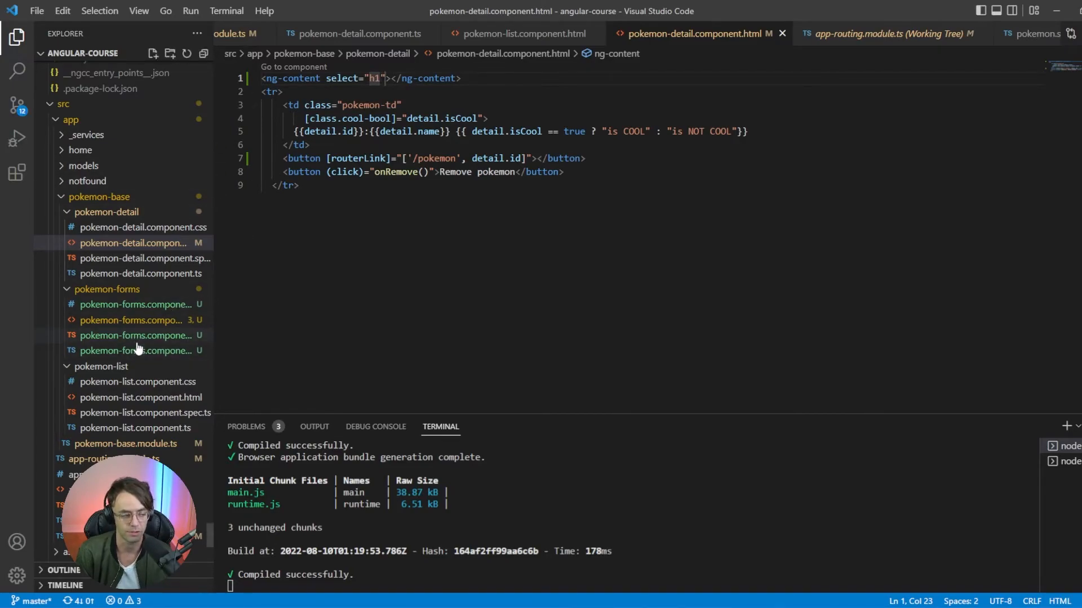
pyautogui.moveTo(159, 428)
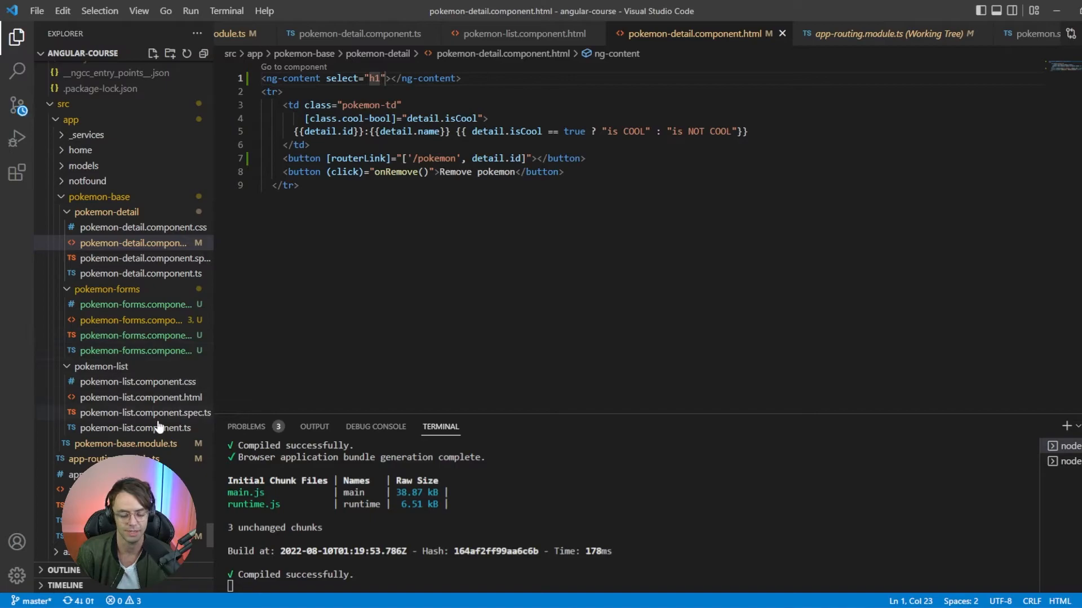
# In pokemon-list.component.html, add an <h1> of hyphens inside app-pokemon-detail
pyautogui.click(140, 398)
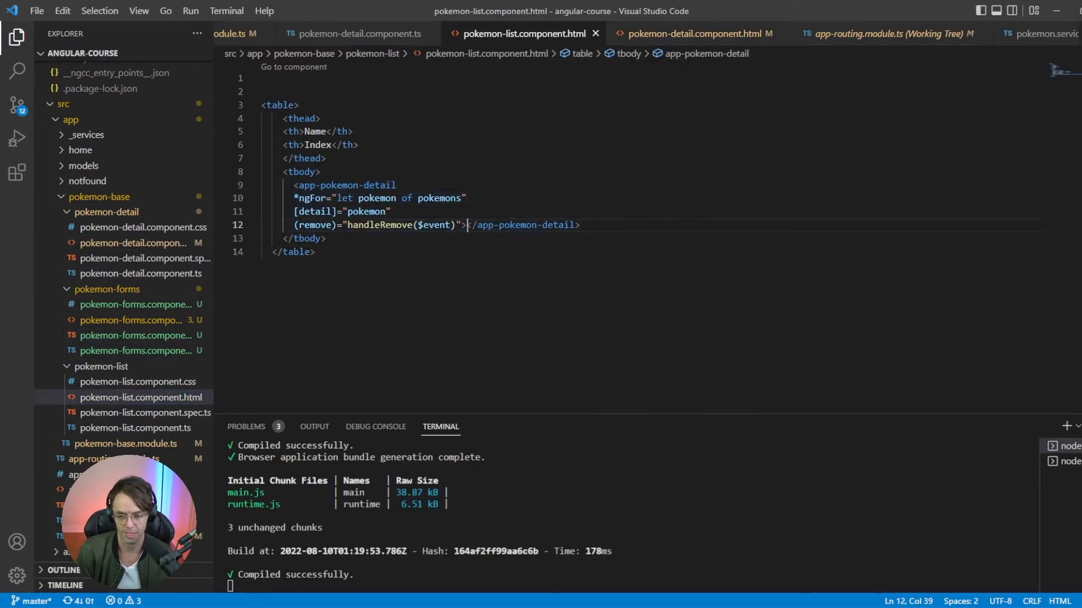
pyautogui.moveTo(345, 184)
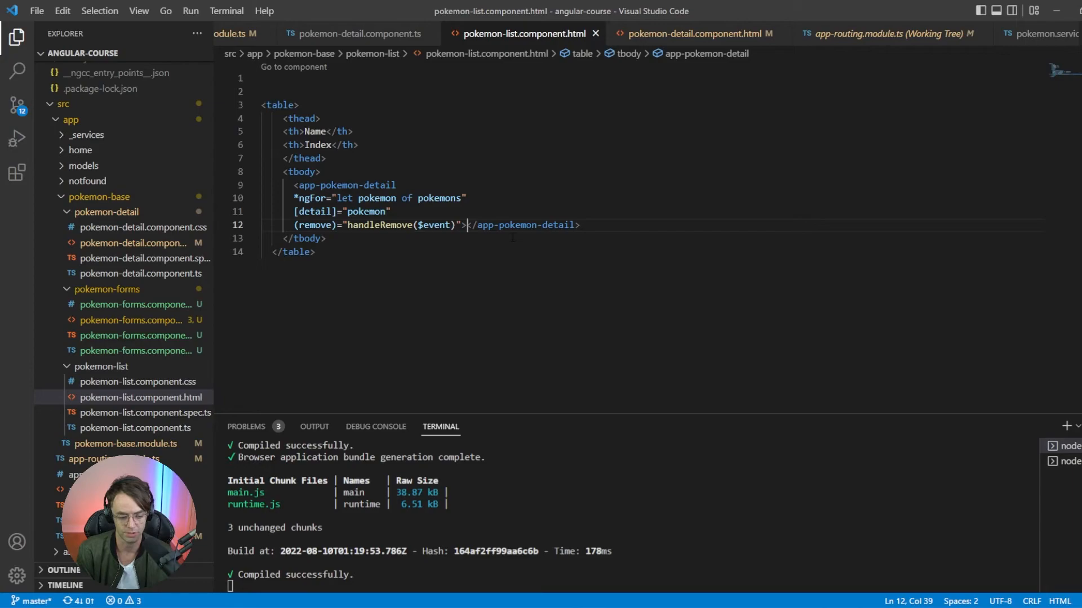
pyautogui.write('<h1></h1><')
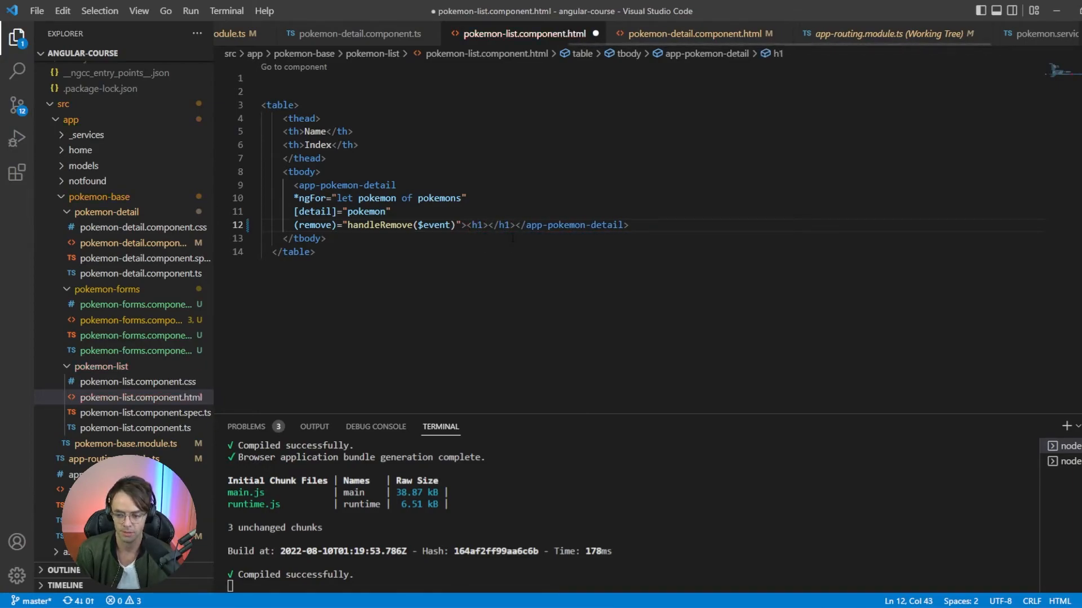
pyautogui.write('--=')
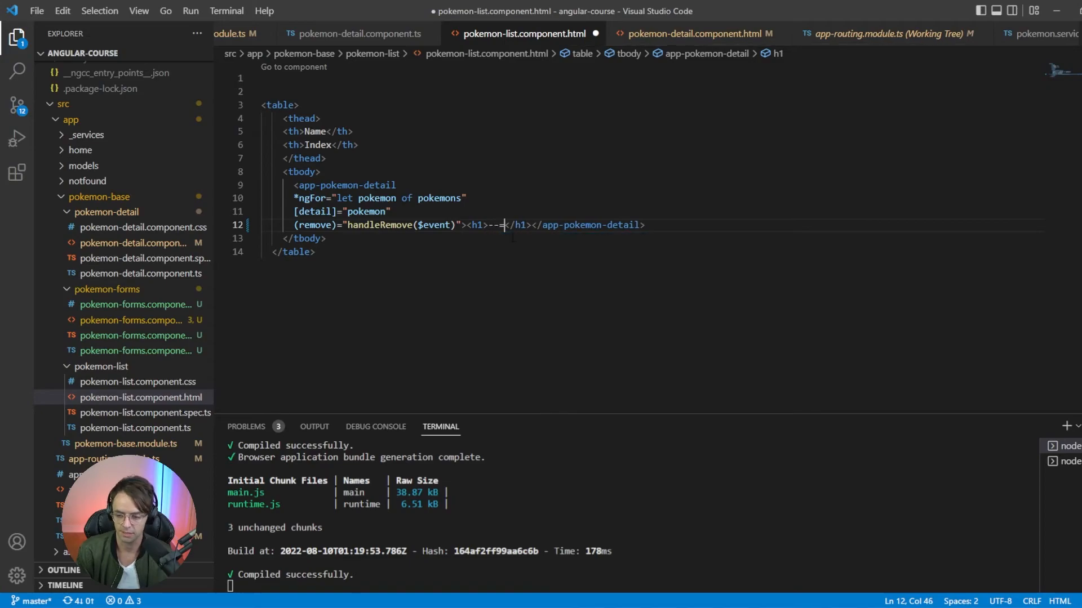
pyautogui.write('--')
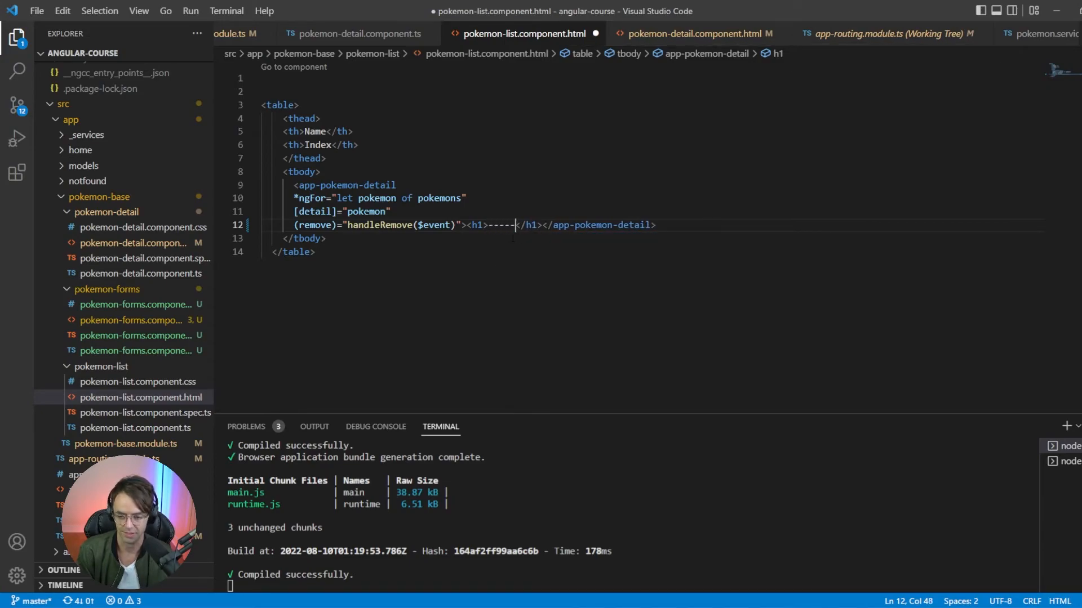
pyautogui.write('-------------')
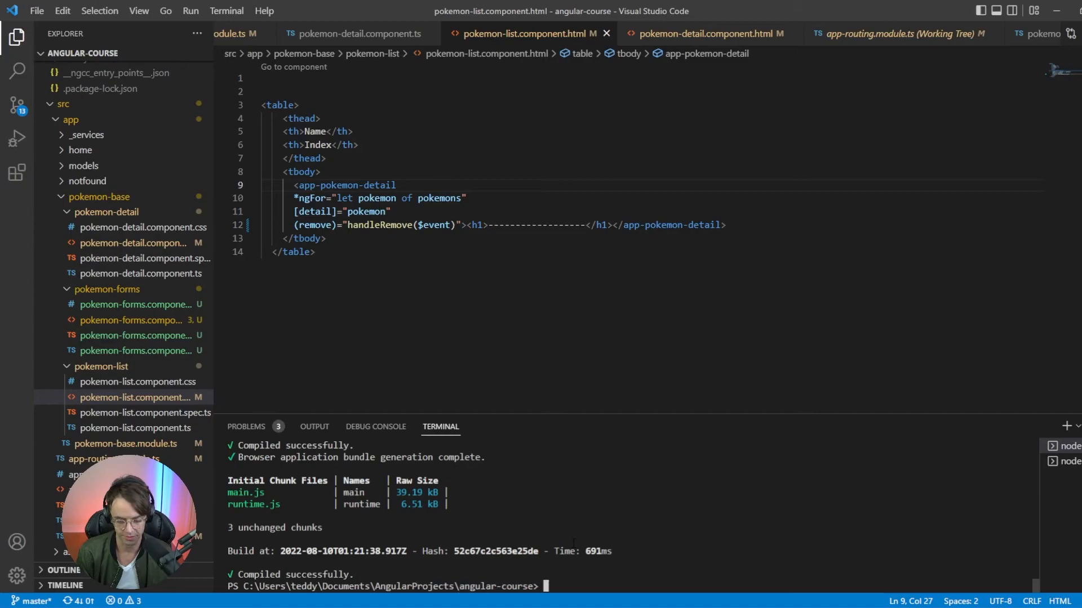
# Run ng serve in the terminal to rebuild the app
pyautogui.write('ng serve')
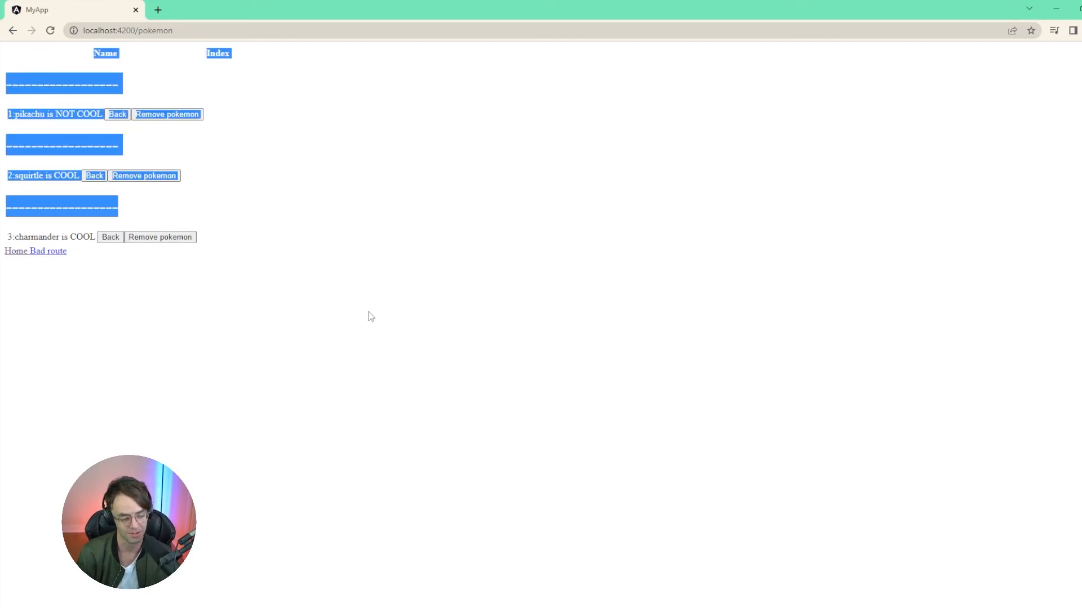
pyautogui.moveTo(806, 239)
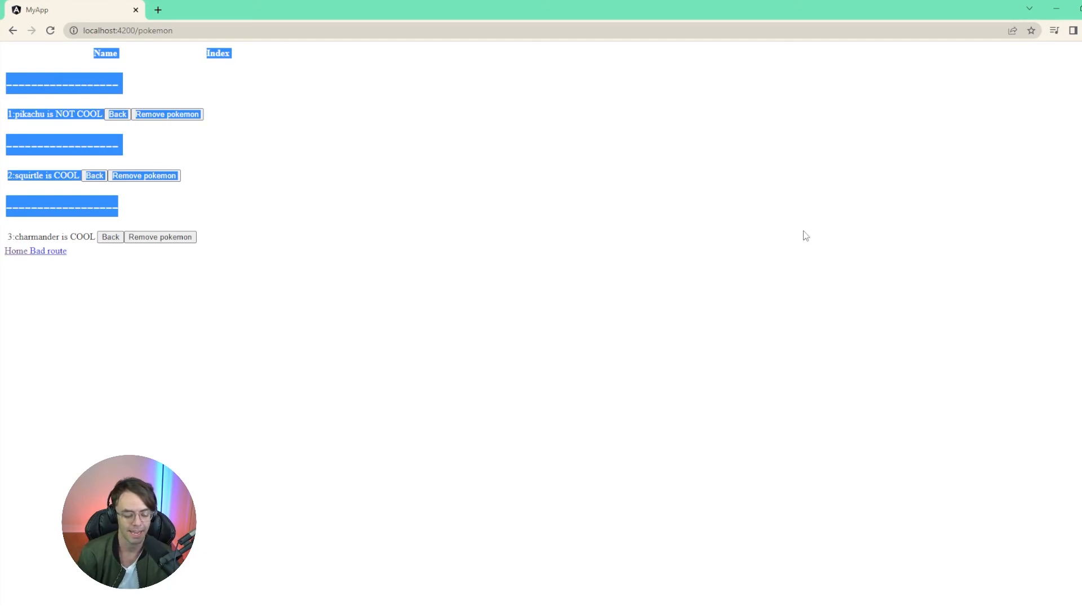
pyautogui.moveTo(307, 295)
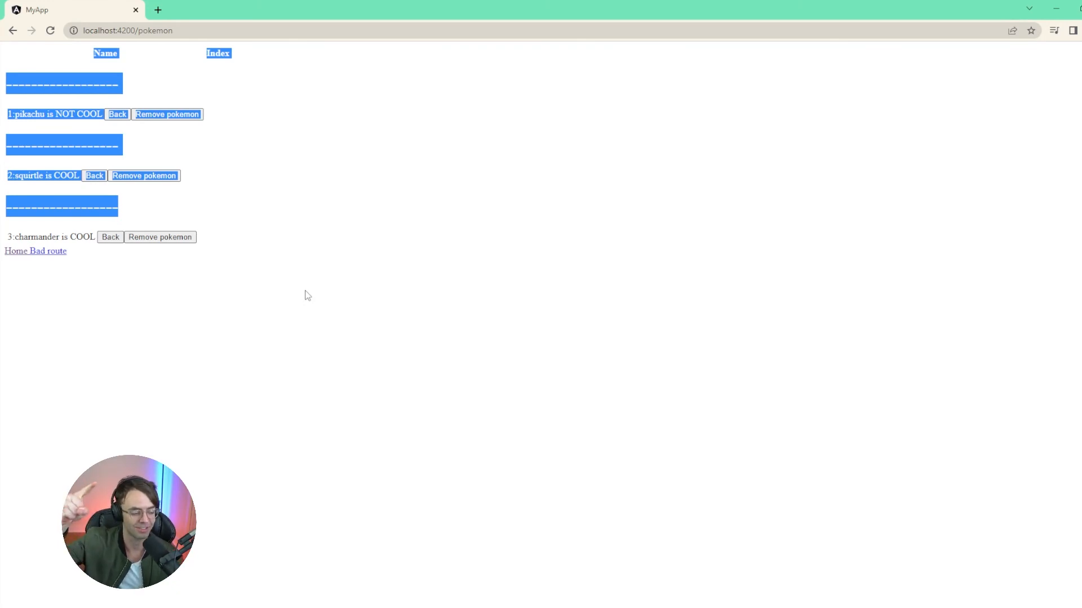
pyautogui.moveTo(395, 193)
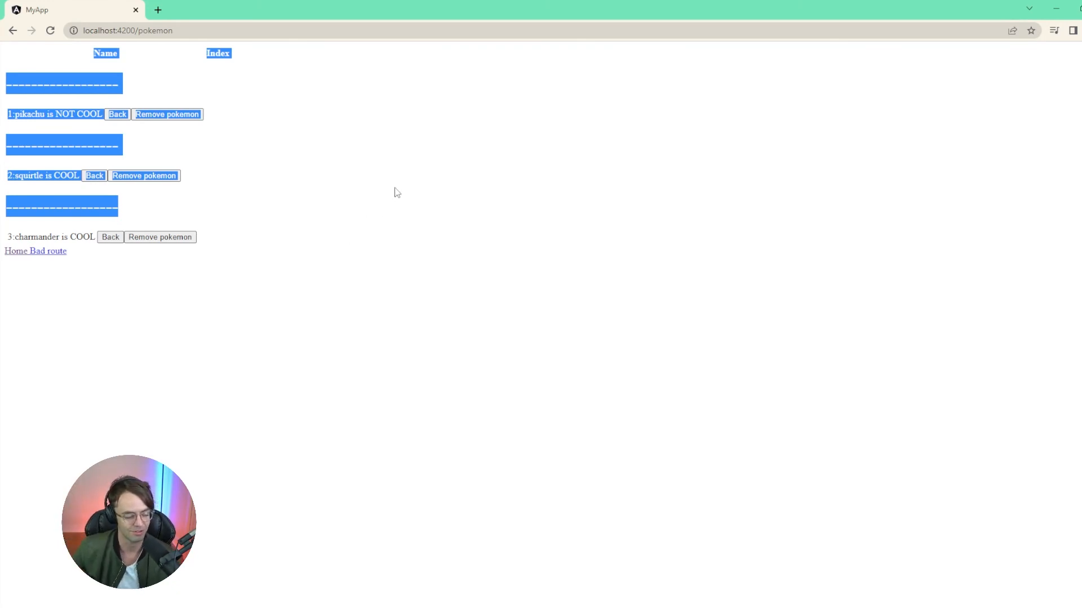